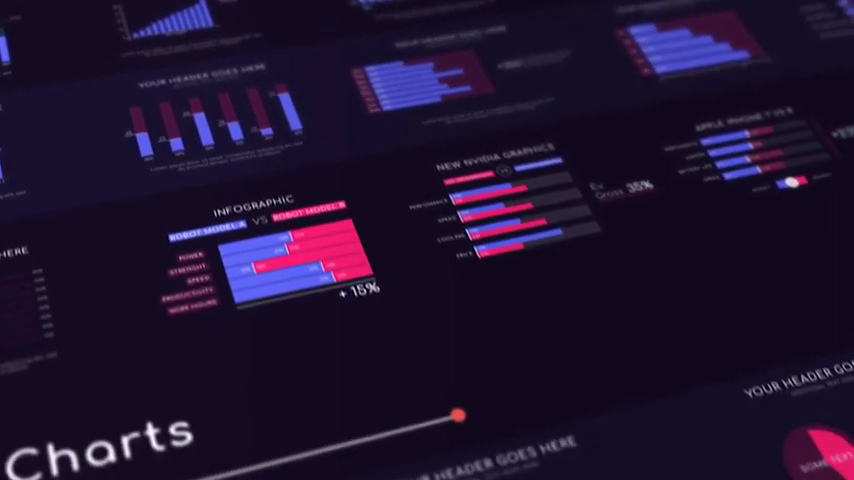
scroll("down", 3)
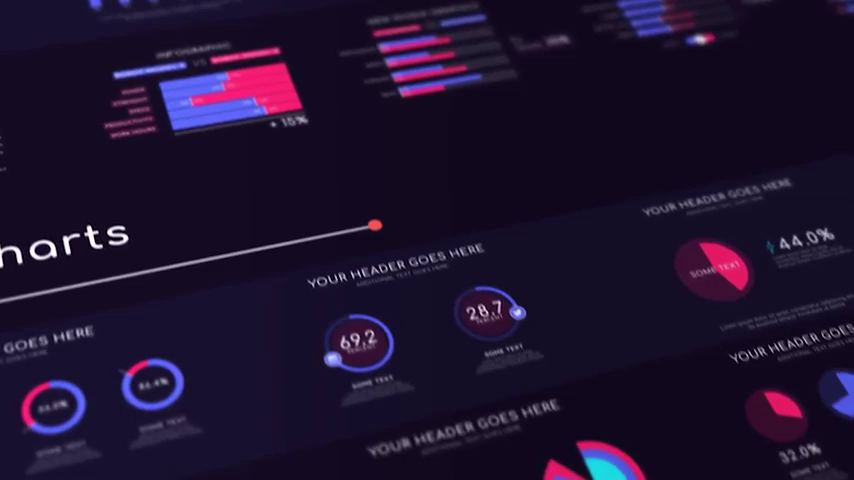